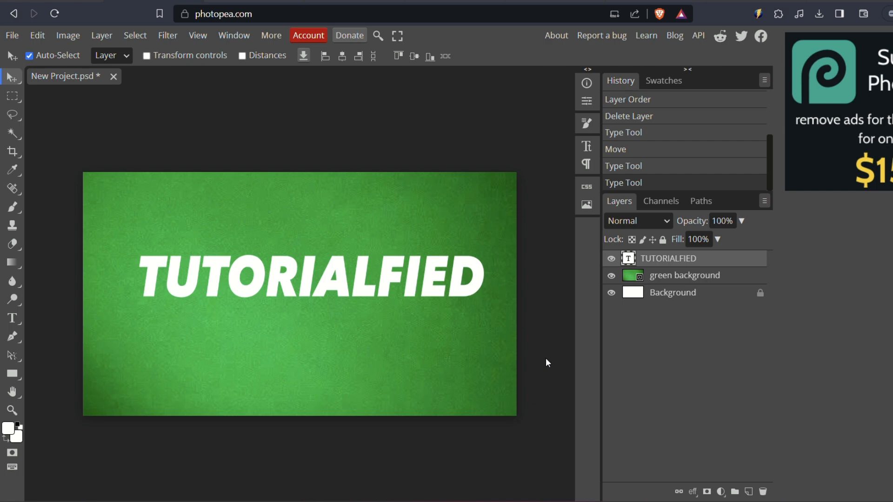
mouse_move(363, 281)
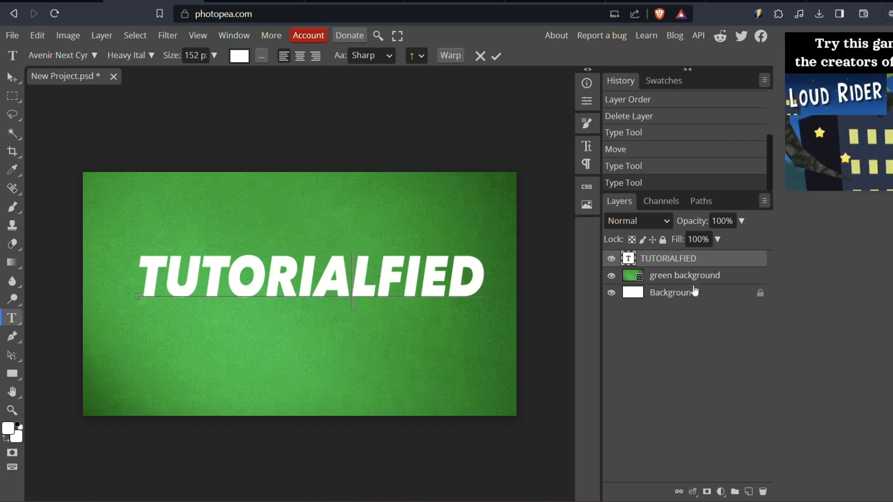
Commit the TUTORIALFIED text edit with the options-bar checkmark.
click(11, 77)
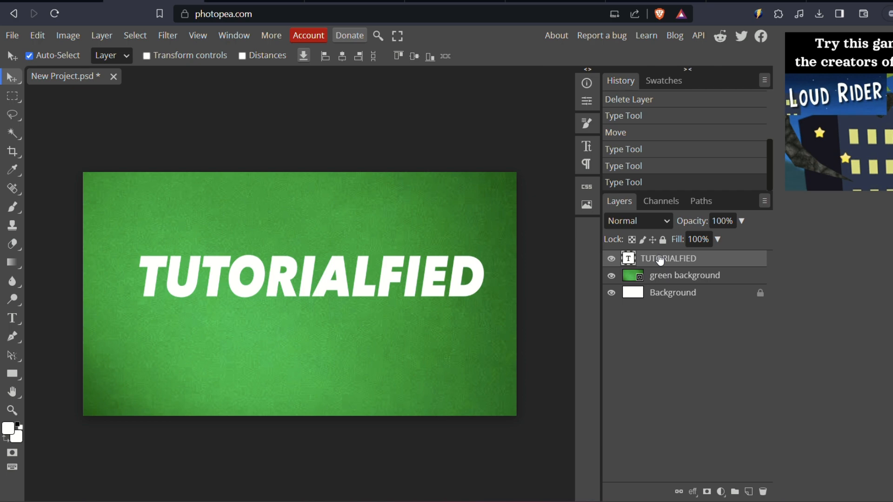
mouse_move(530, 233)
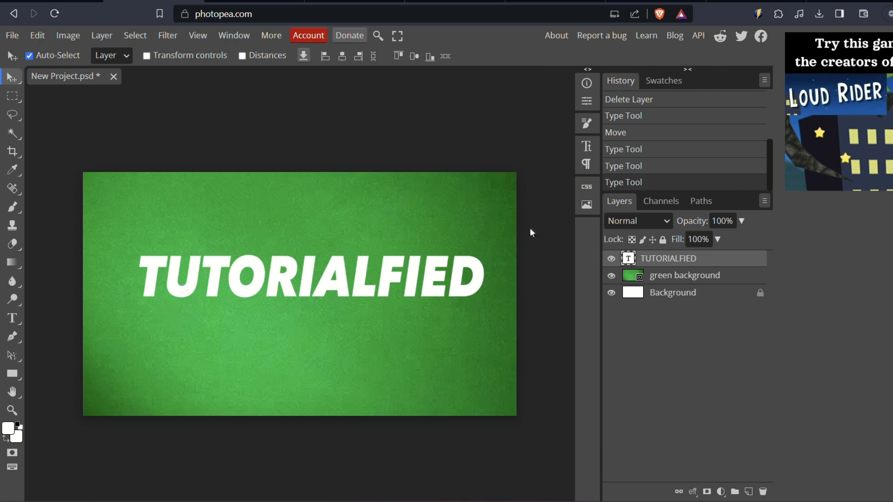
mouse_move(795, 243)
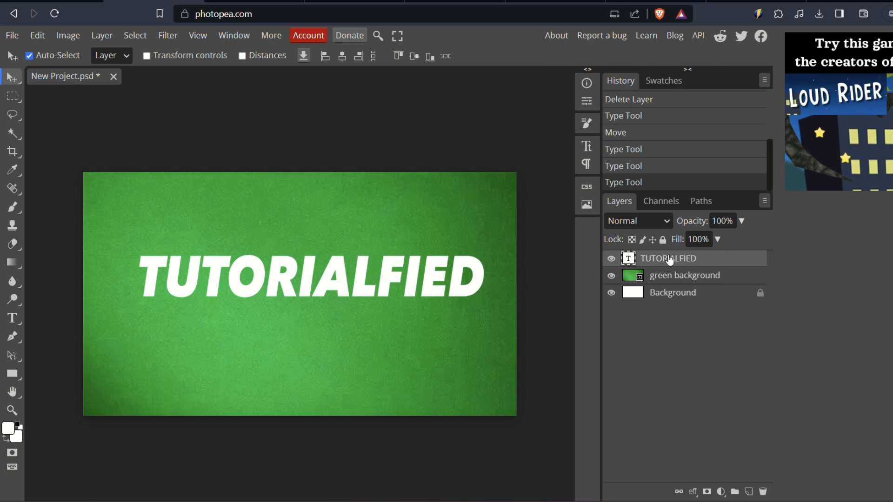
Open Blending Options from the TUTORIALFIED layer's context menu.
right_click(669, 258)
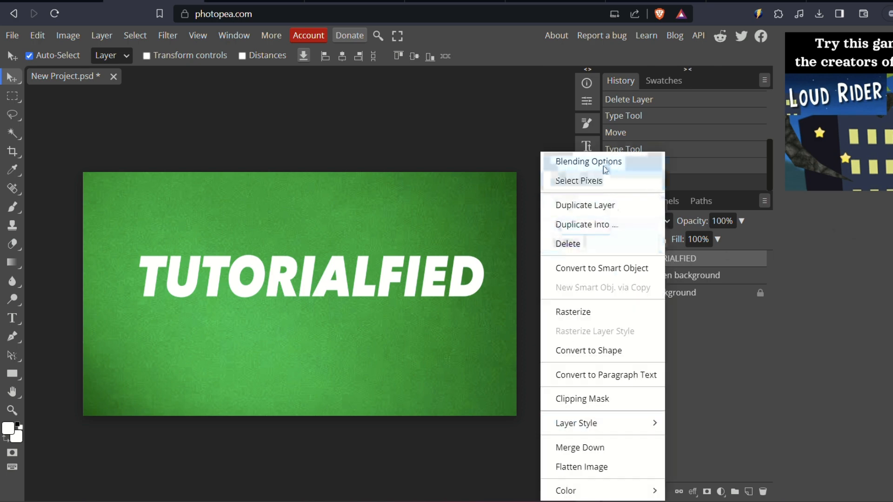
mouse_move(593, 162)
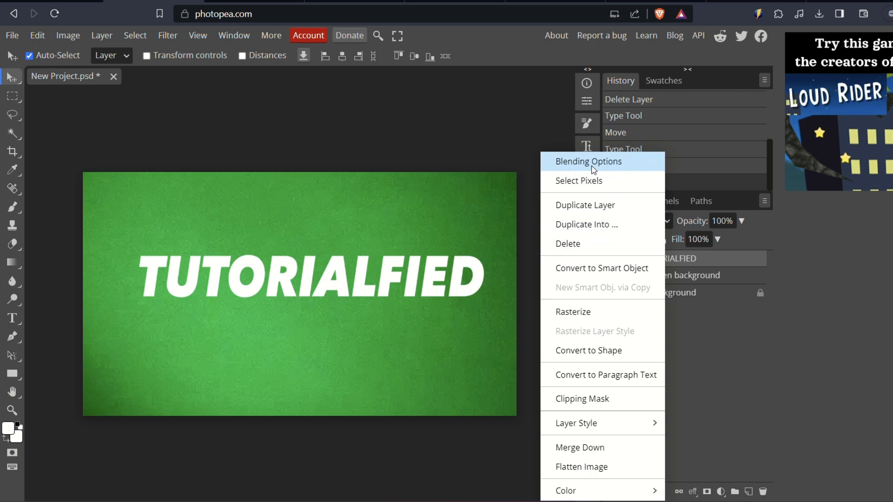
click(590, 161)
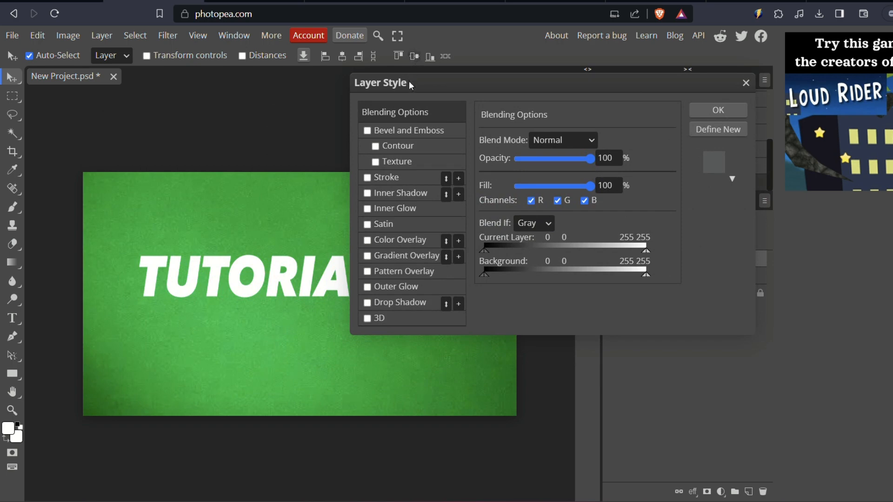
mouse_move(406, 320)
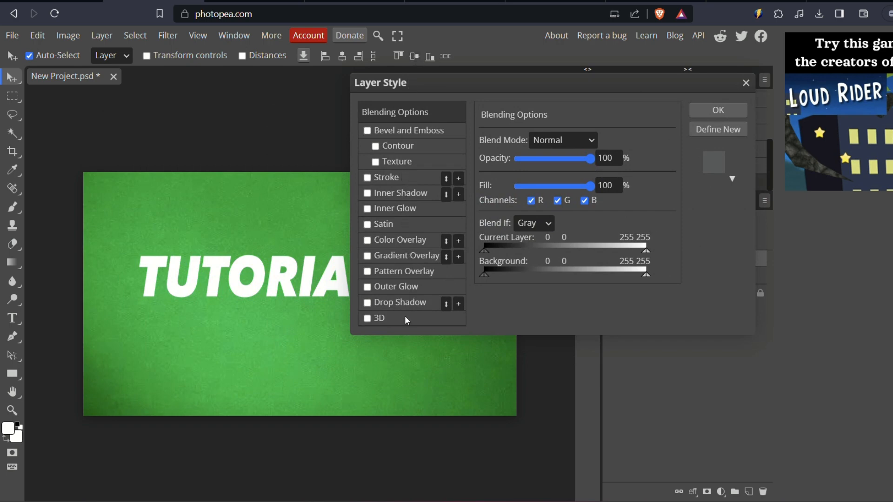
mouse_move(402, 347)
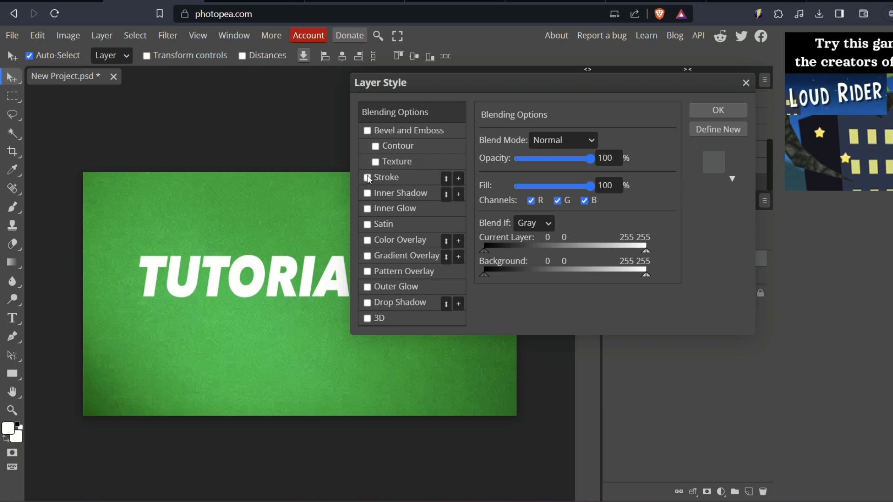
Enable a dark Stroke on the TUTORIALFIED layer, keep Blend If on Gray, and apply.
click(367, 177)
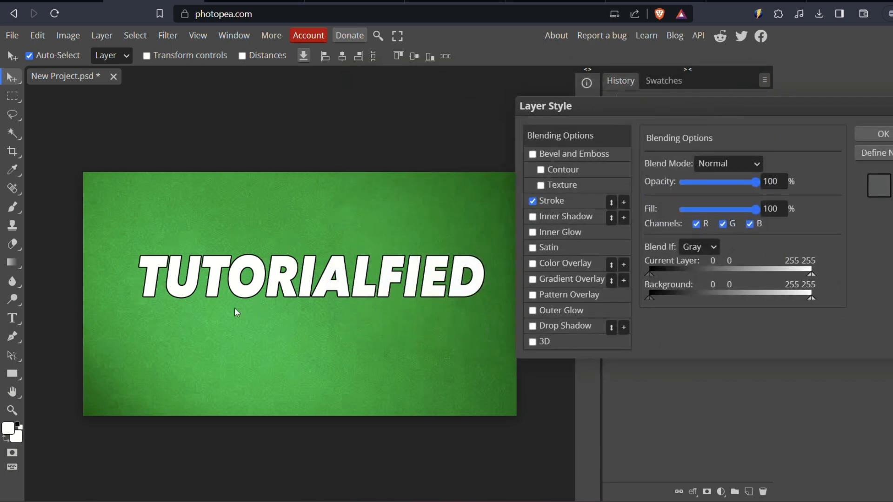
mouse_move(685, 307)
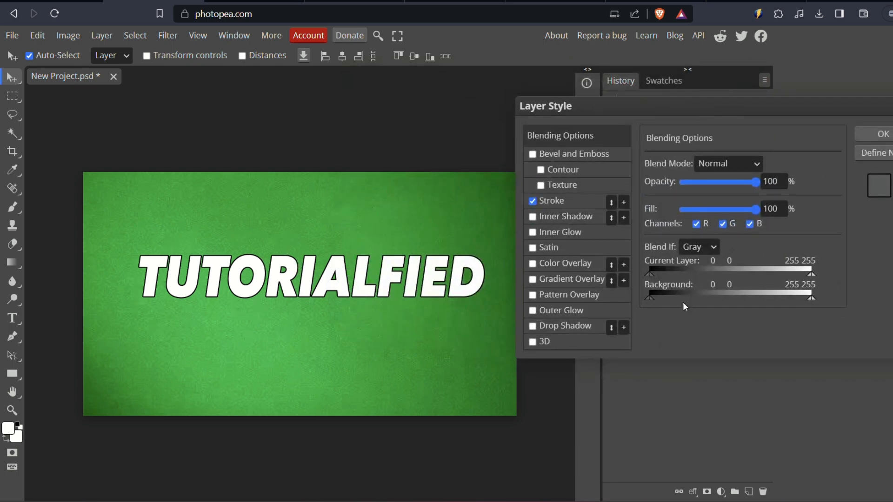
click(879, 187)
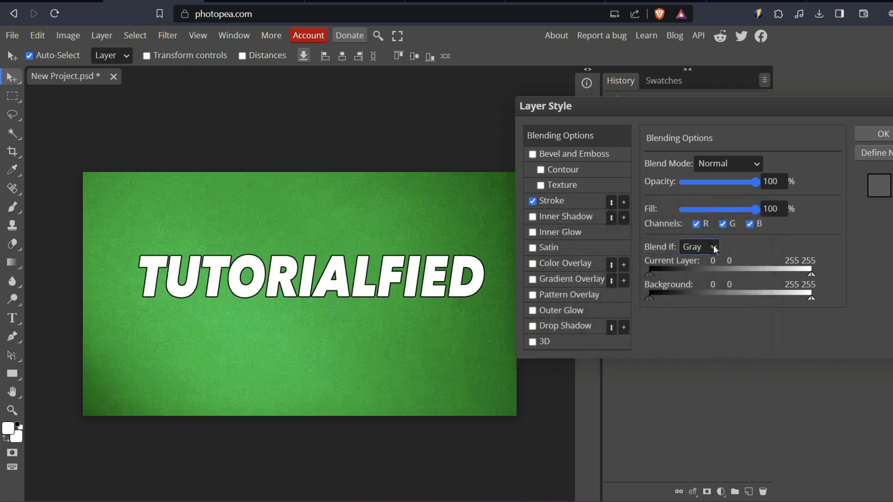
click(699, 246)
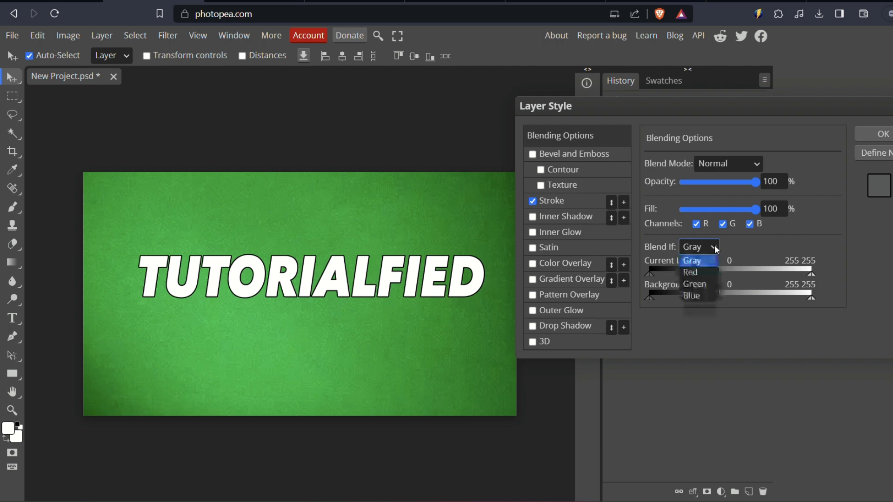
click(693, 260)
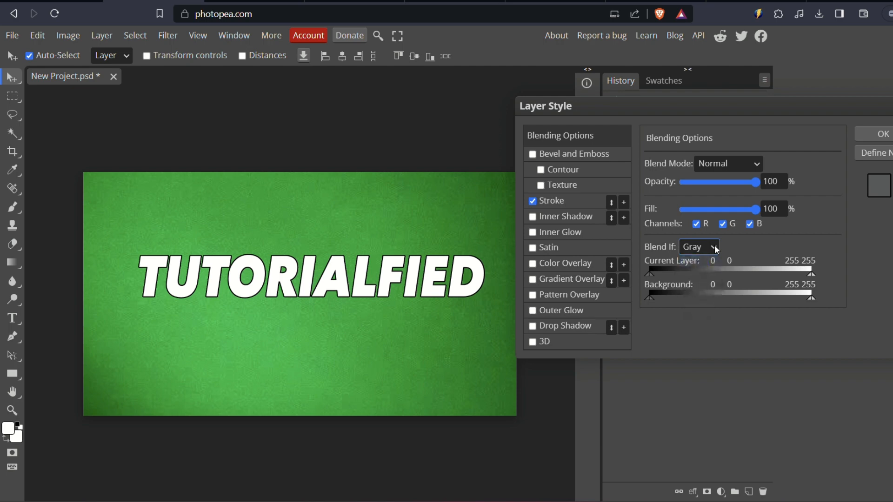
mouse_move(515, 294)
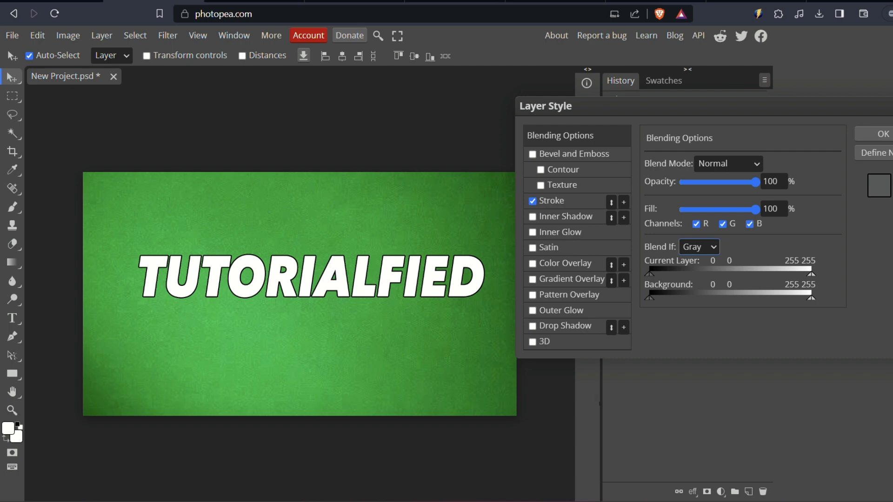
click(883, 134)
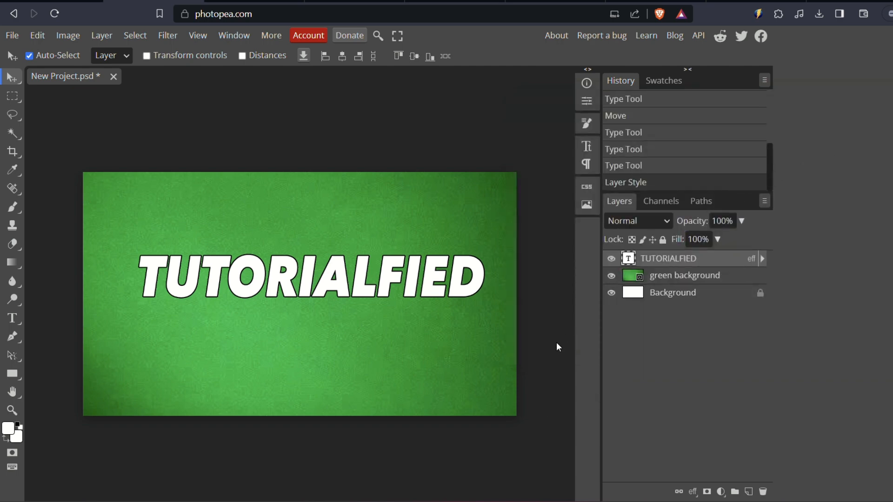